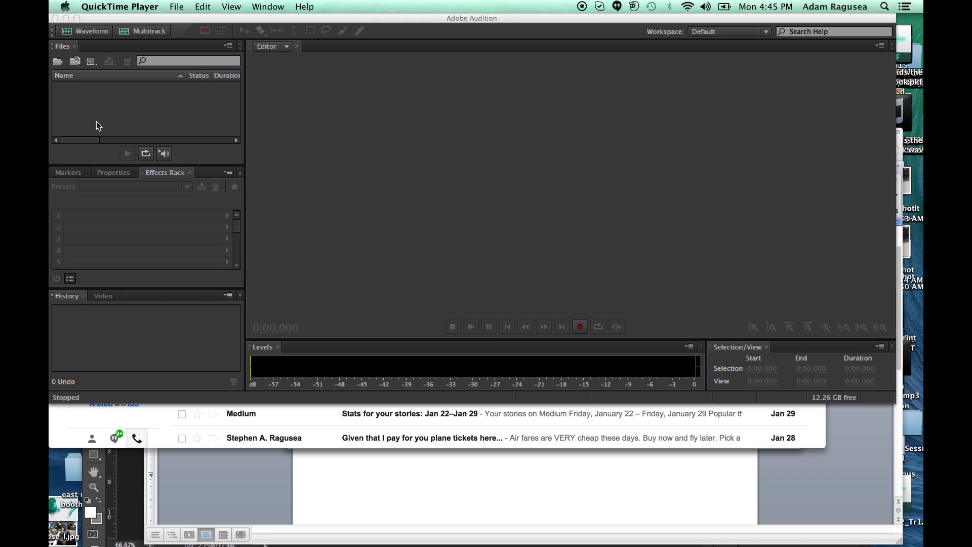
mouse_move(304, 132)
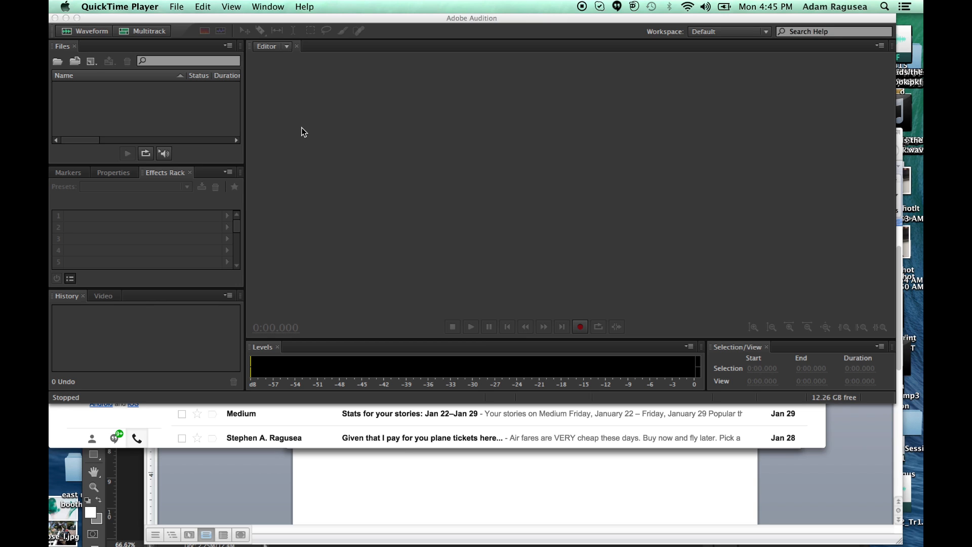
mouse_move(526, 175)
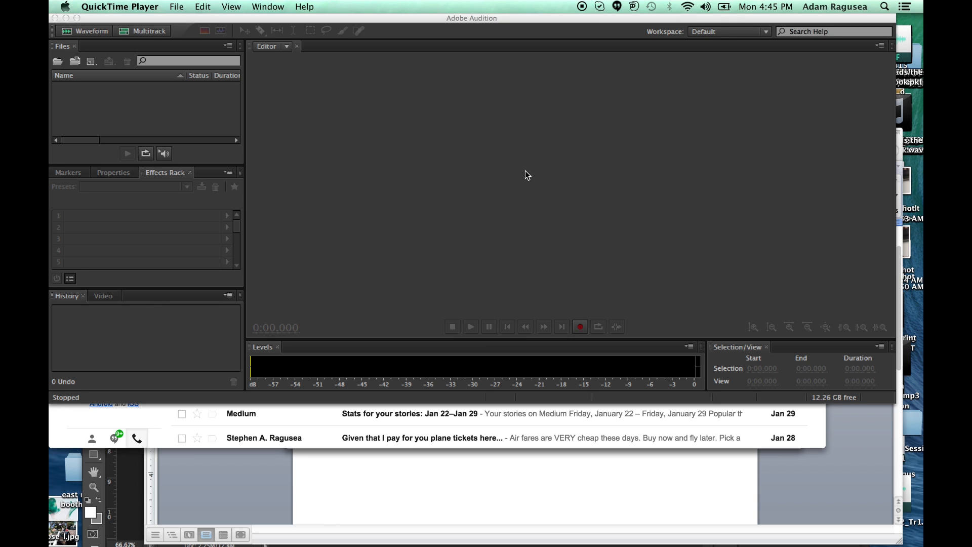
mouse_move(441, 512)
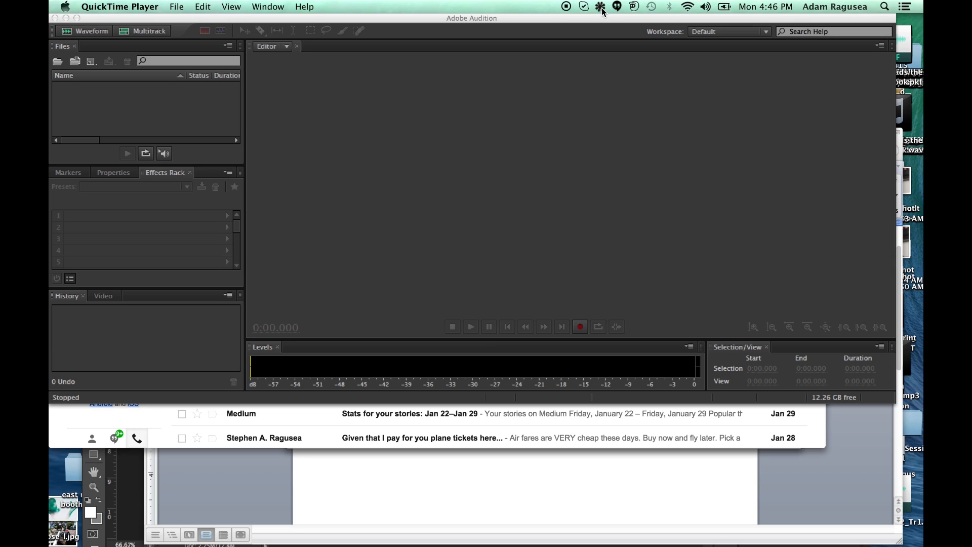
- Route Soundflower (2ch) to Built-in Output in Soundflowerbed
click(600, 6)
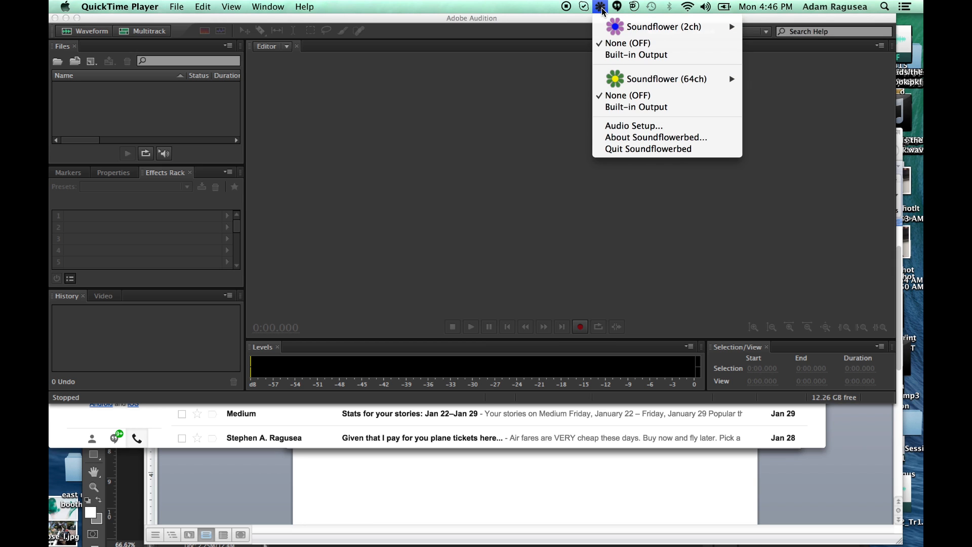
mouse_move(636, 55)
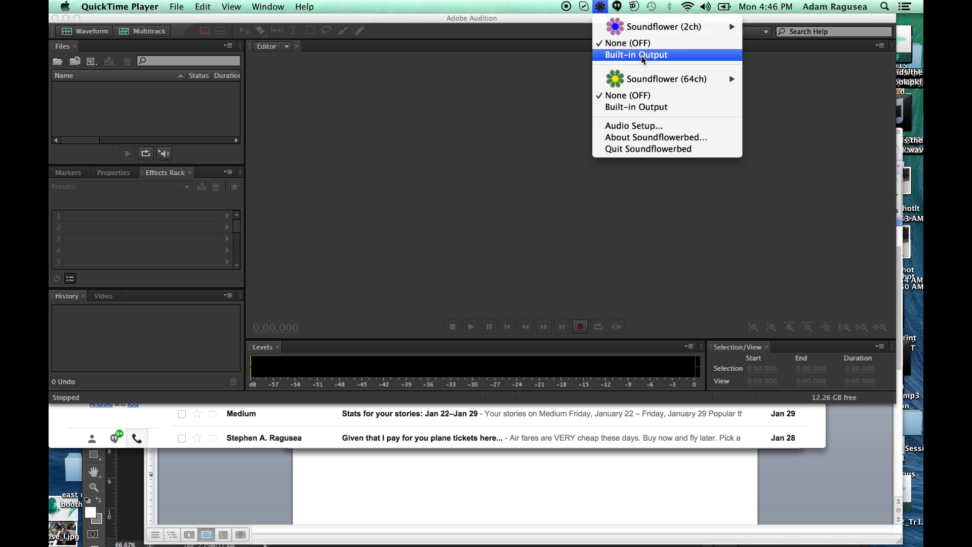
click(636, 55)
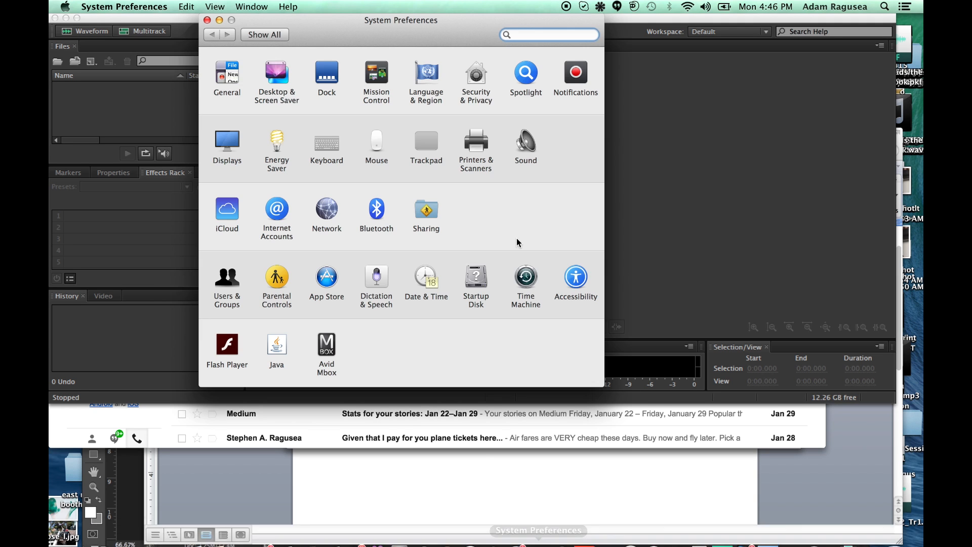
- Set the Mac's sound output to Soundflower (2ch) and close System Preferences
click(525, 145)
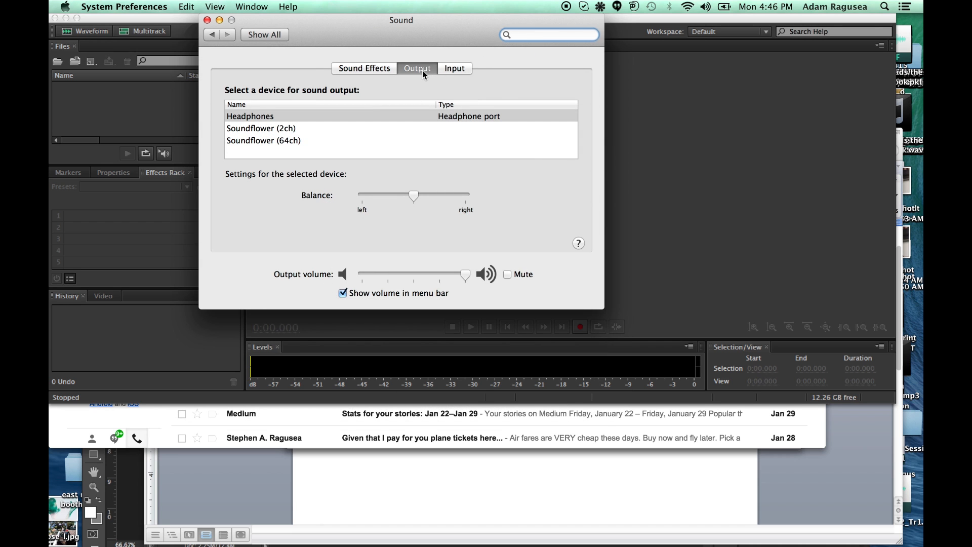
mouse_move(278, 135)
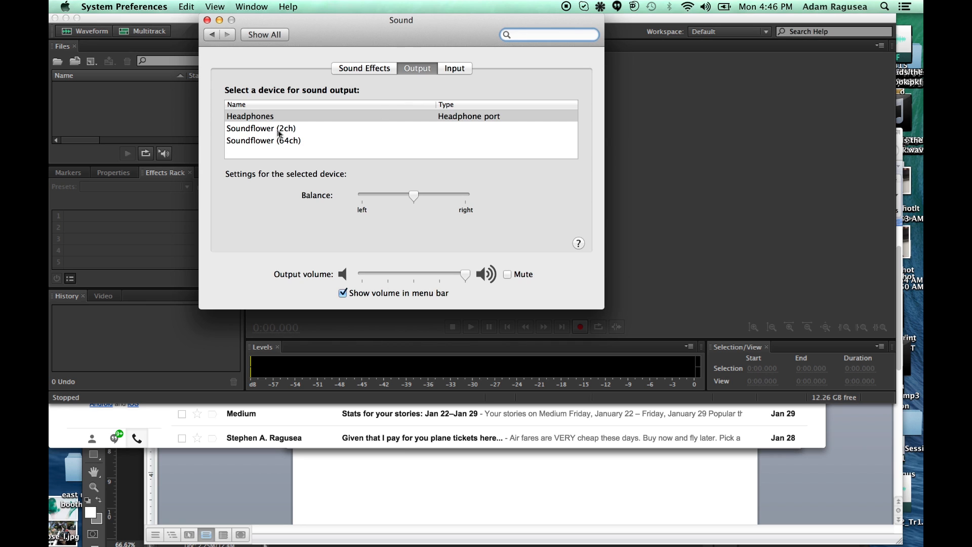
click(261, 128)
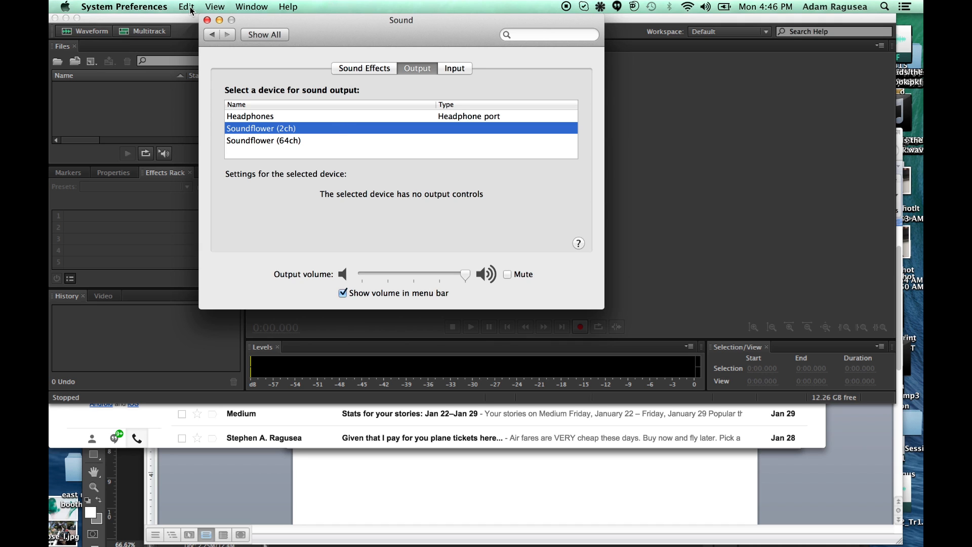
click(208, 20)
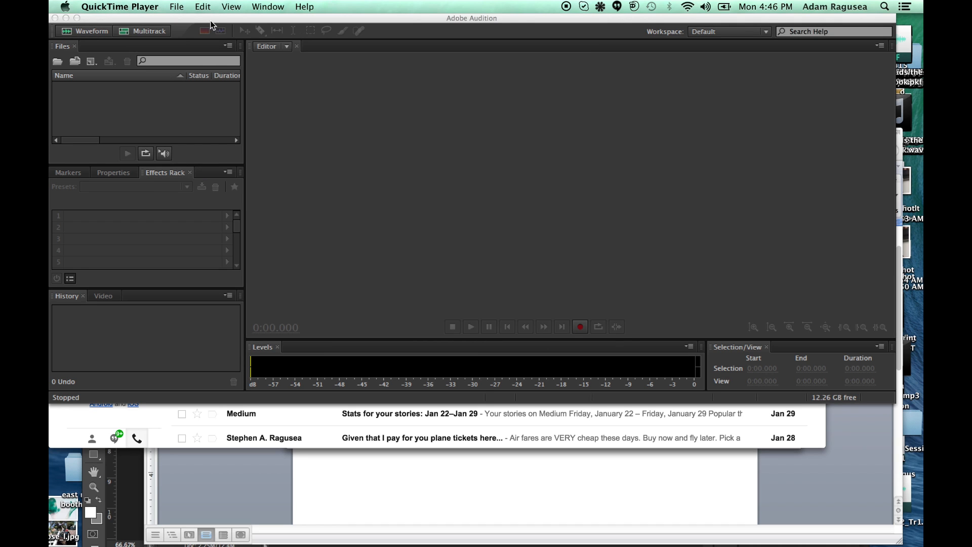
- Focus Audition and open its Preferences menu
click(564, 186)
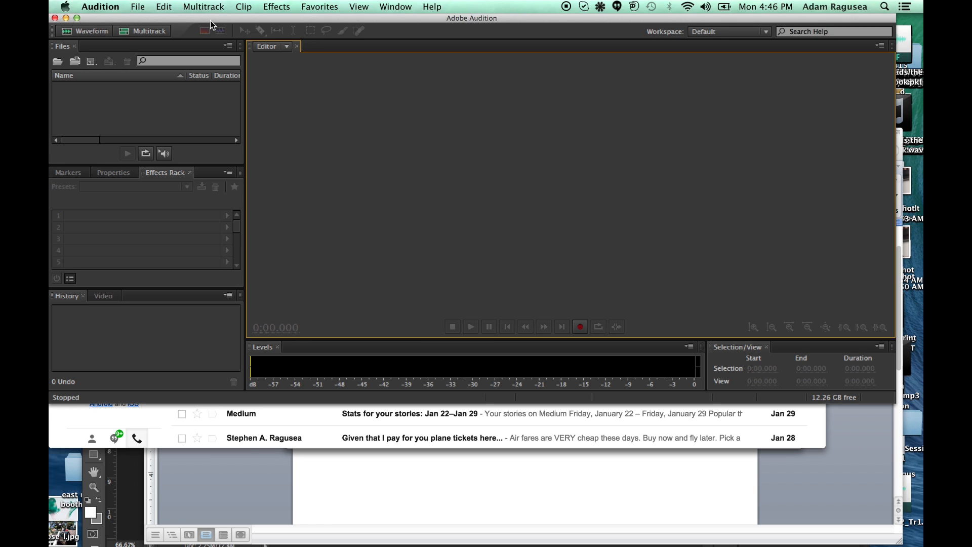
mouse_move(257, 42)
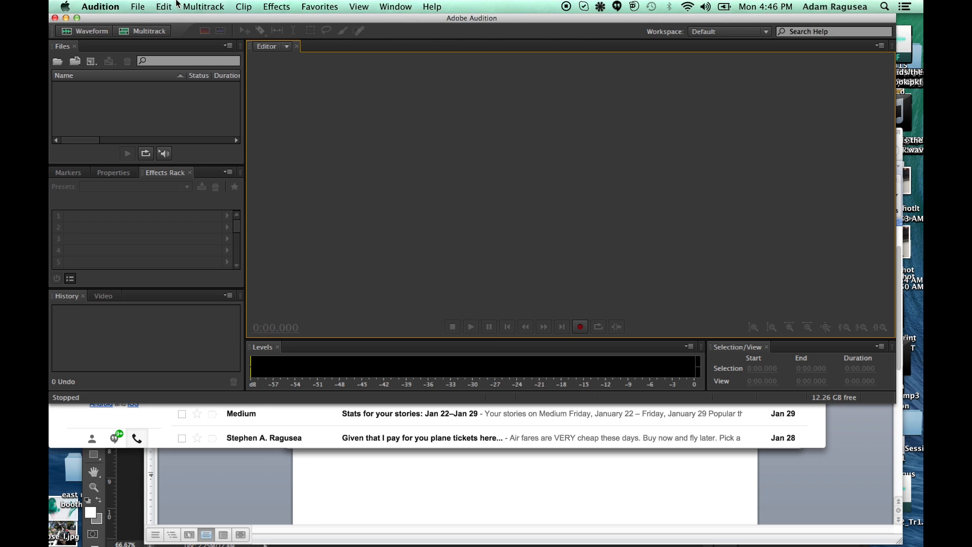
click(100, 7)
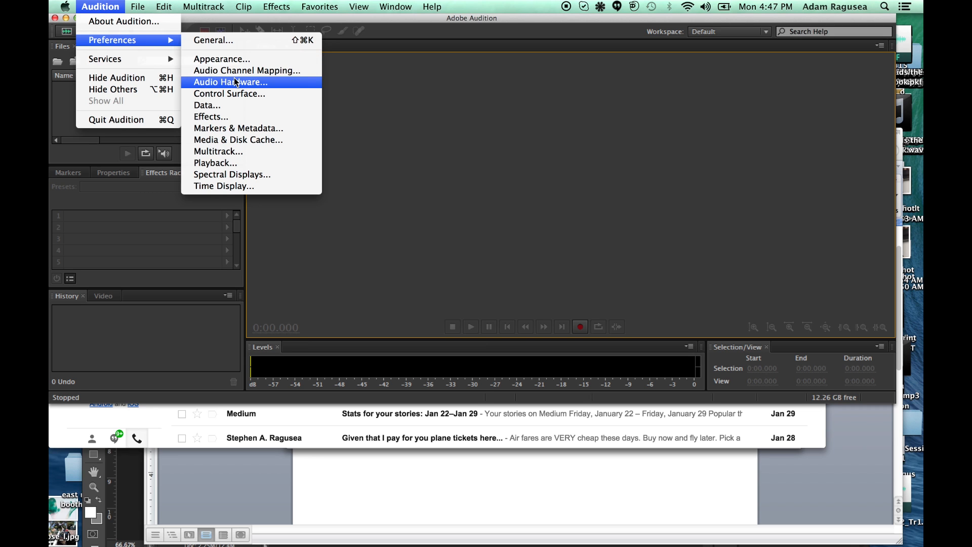
- Set Audio Hardware default input to Soundflower (2ch), confirming the device change
click(231, 82)
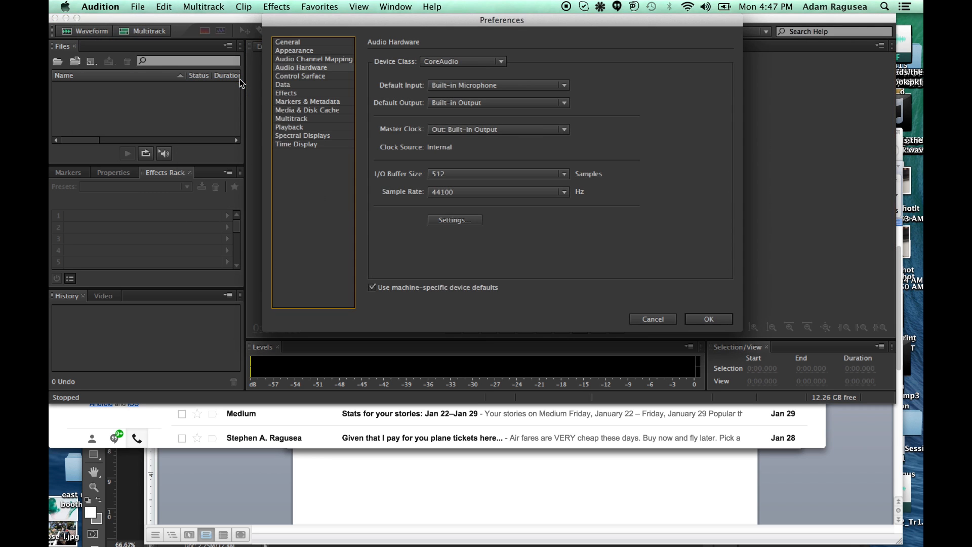
click(498, 85)
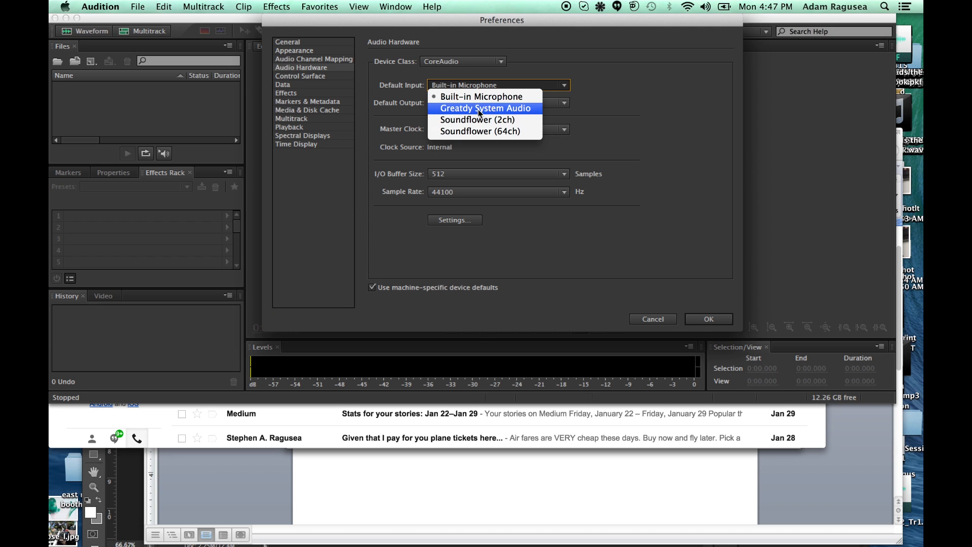
click(477, 119)
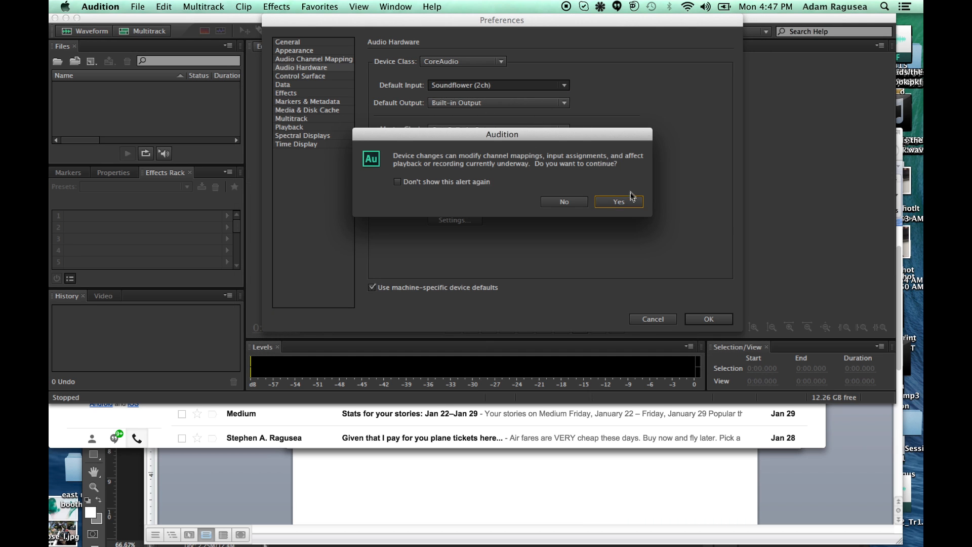
click(619, 201)
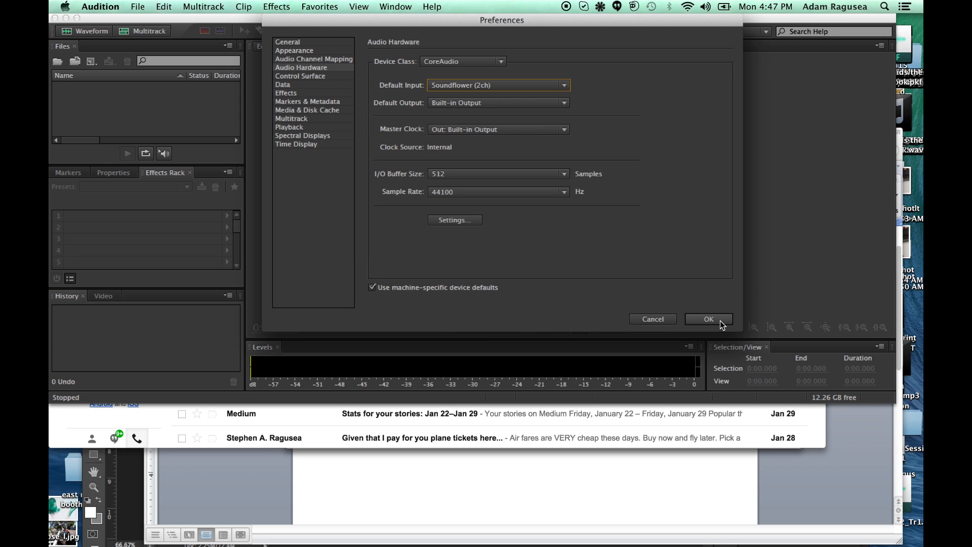
click(709, 318)
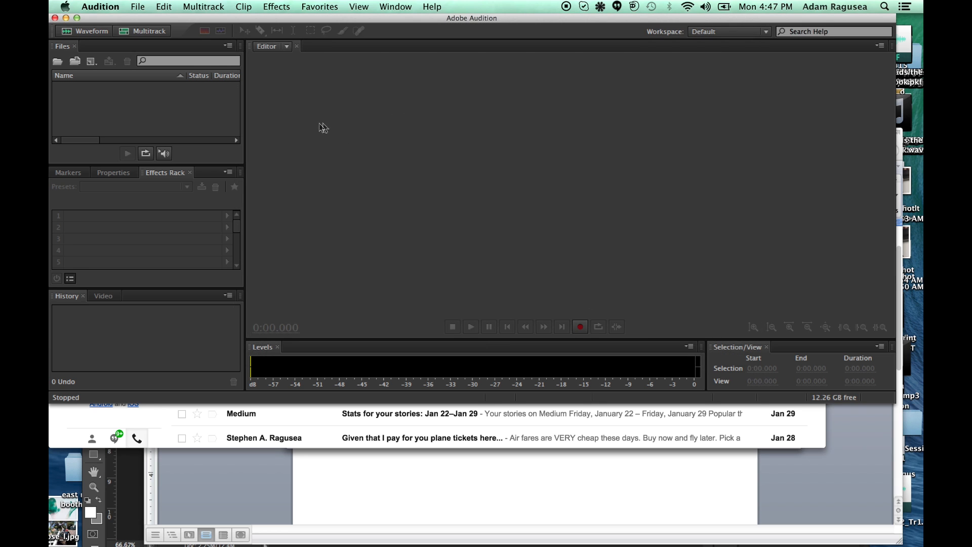
mouse_move(138, 6)
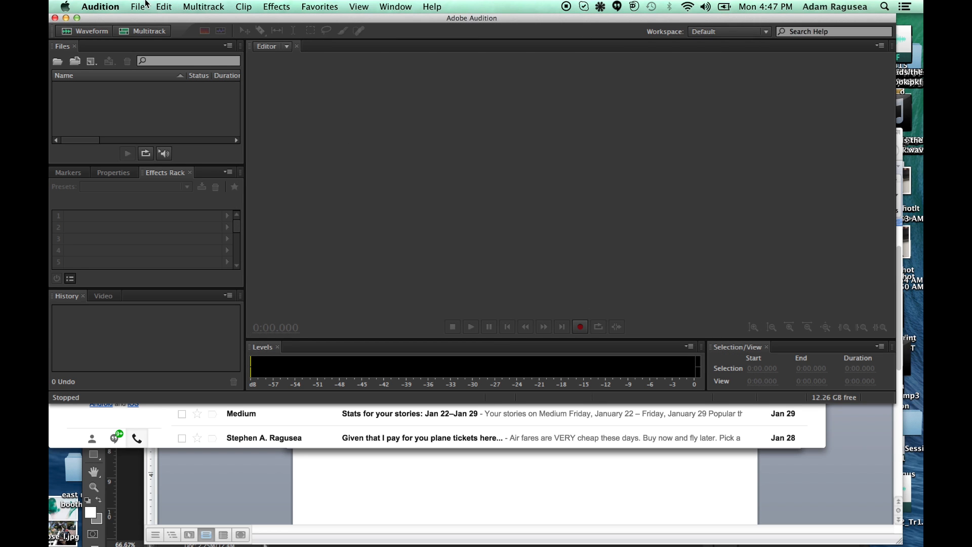
- Create new audio file Untitled 9 at 44100 Hz, stereo, 16-bit
click(137, 6)
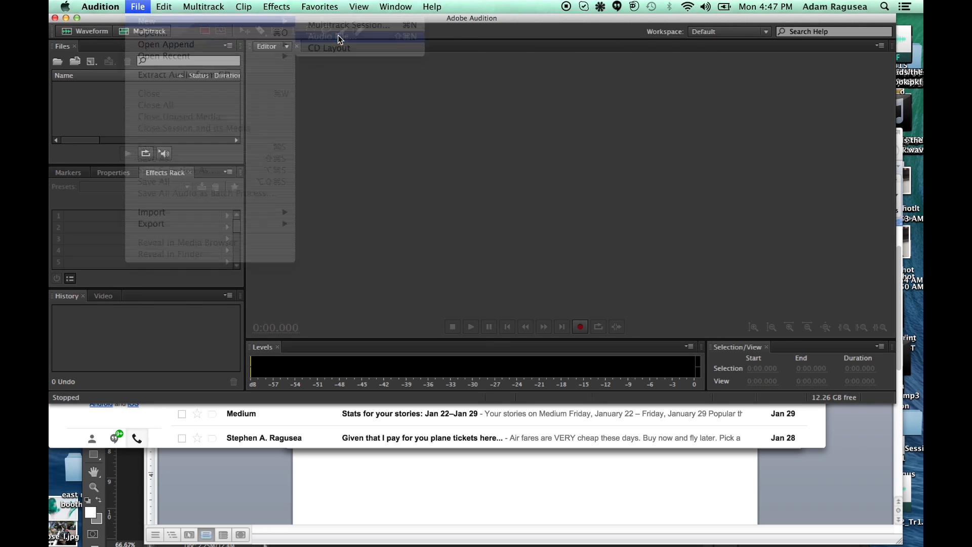
click(328, 36)
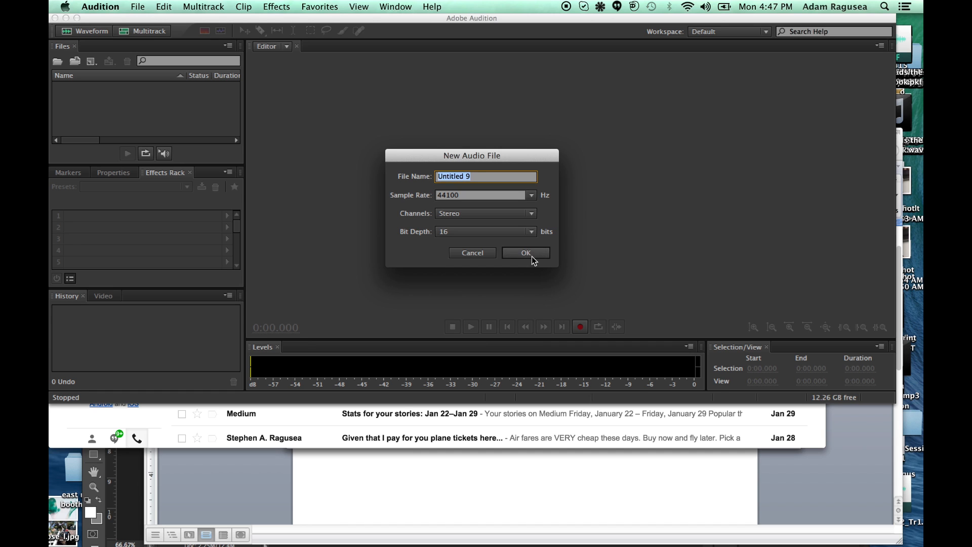
click(525, 252)
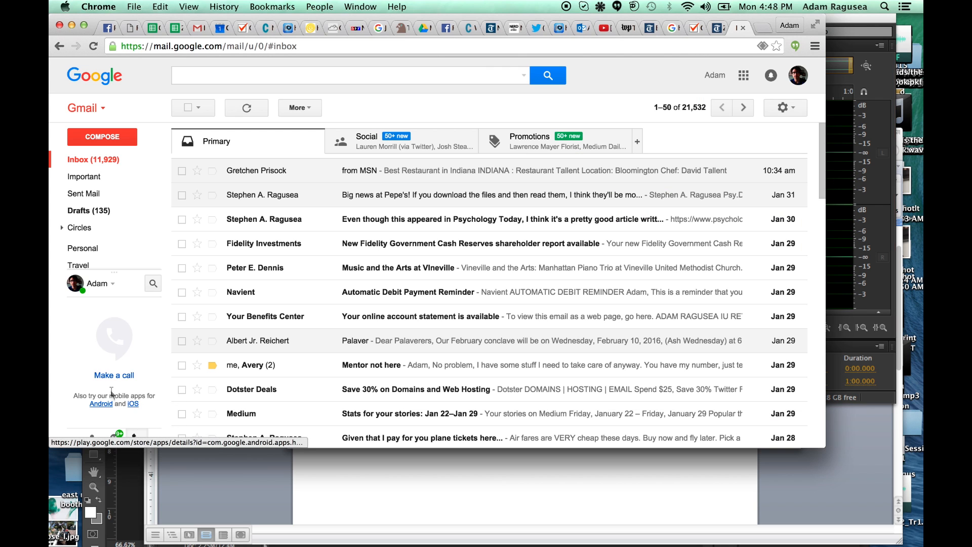
mouse_move(114, 376)
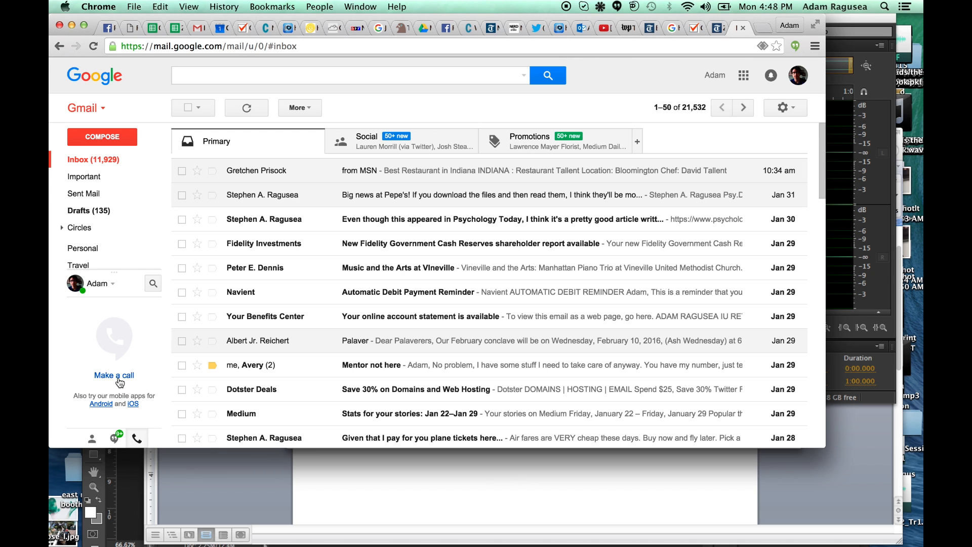
click(114, 375)
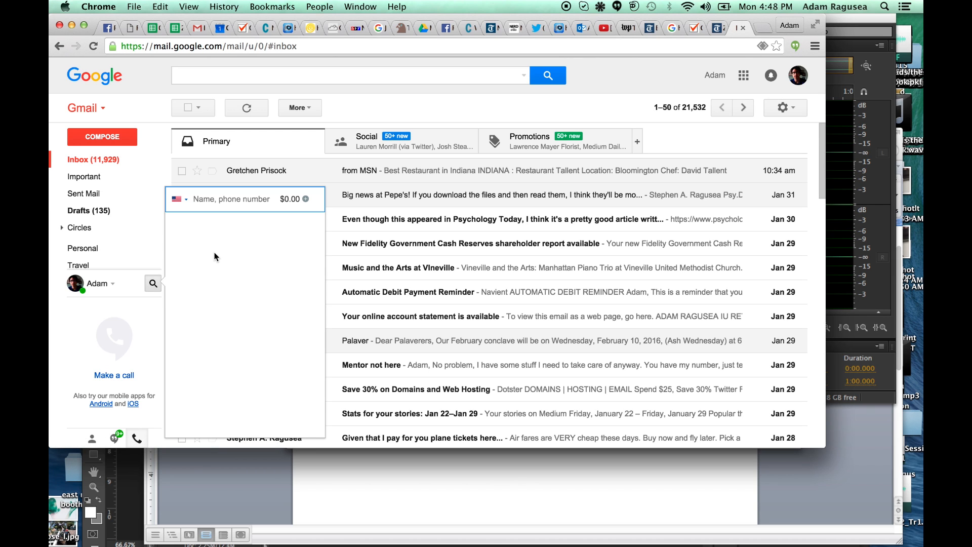
text(478)
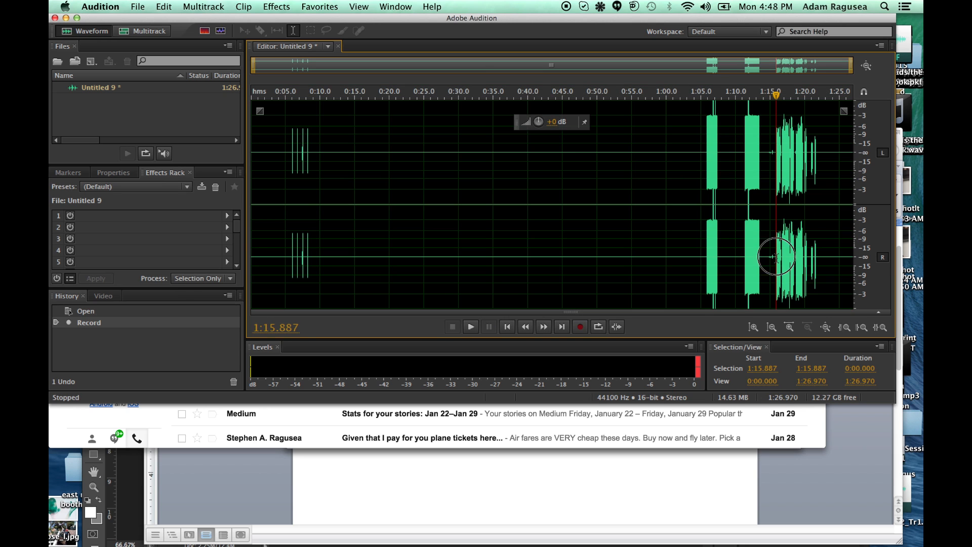
- Set the playhead near the recording's end and open the File menu
click(470, 326)
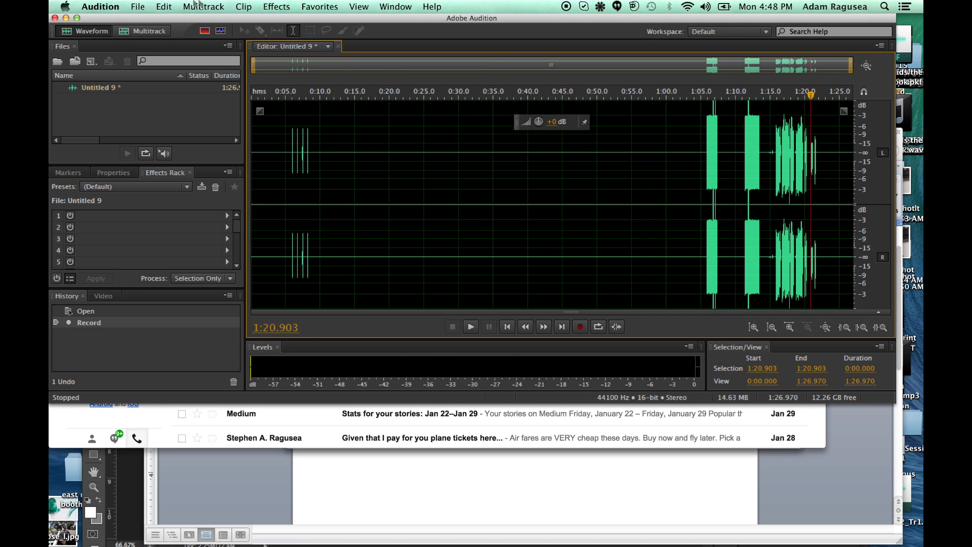
click(137, 6)
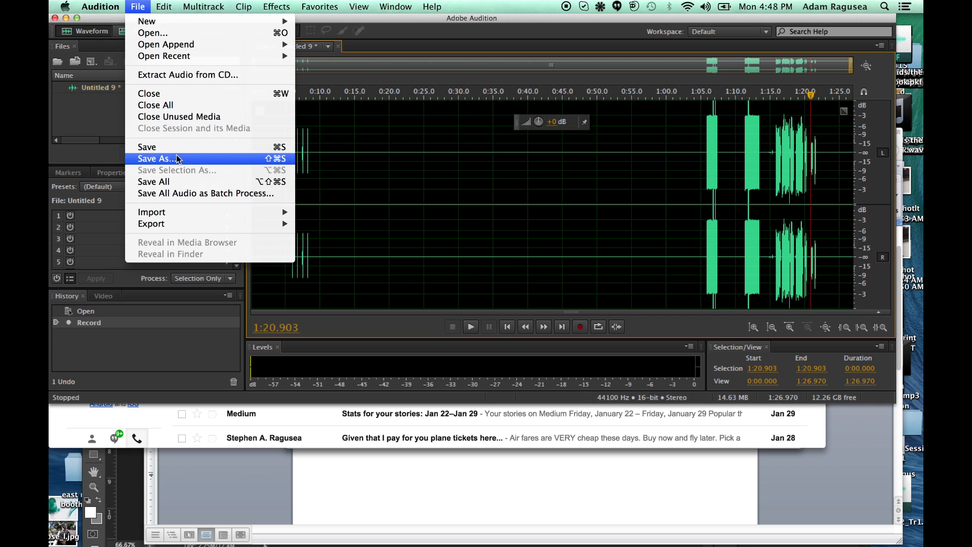
- Save the recording as 'blah blah blah.wav' in Wave PCM on the Desktop
click(156, 158)
text(blah blah blah.wav)
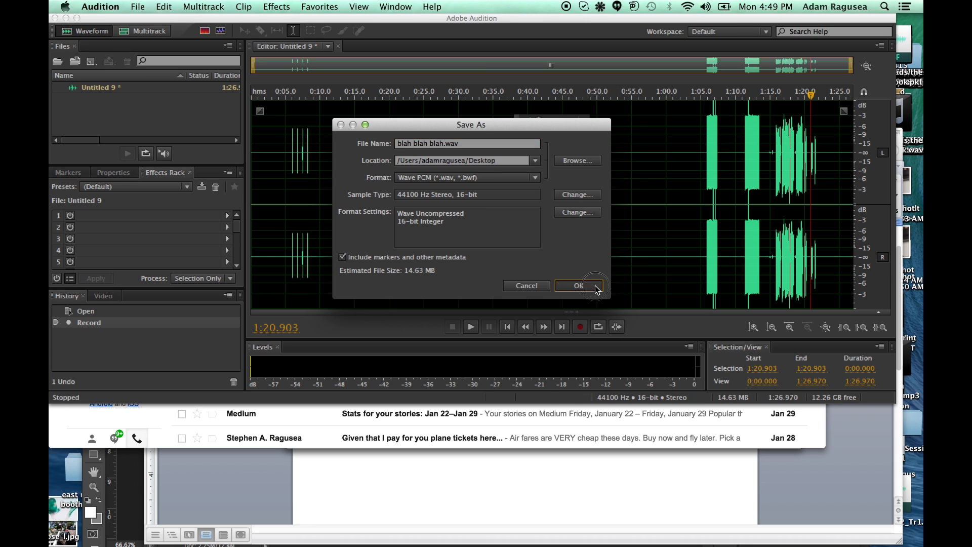
click(576, 285)
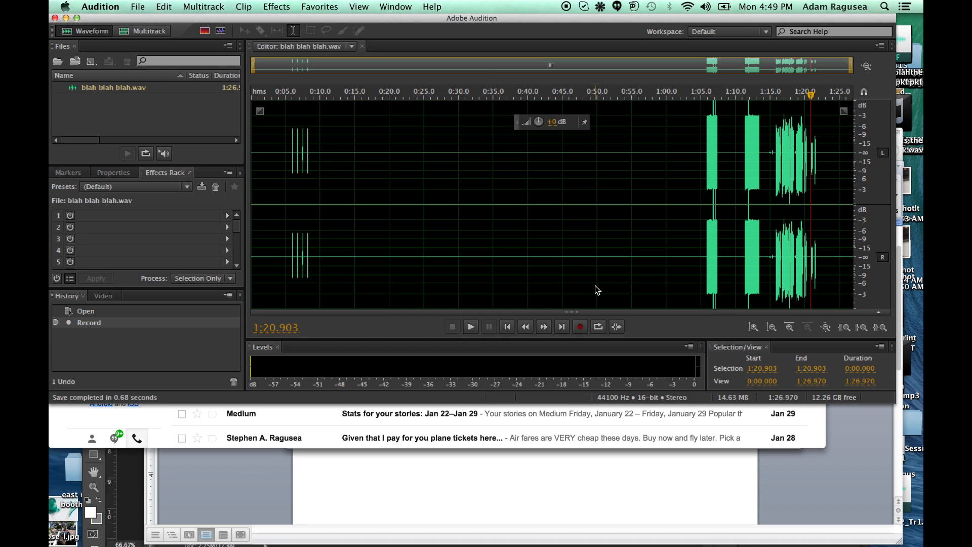